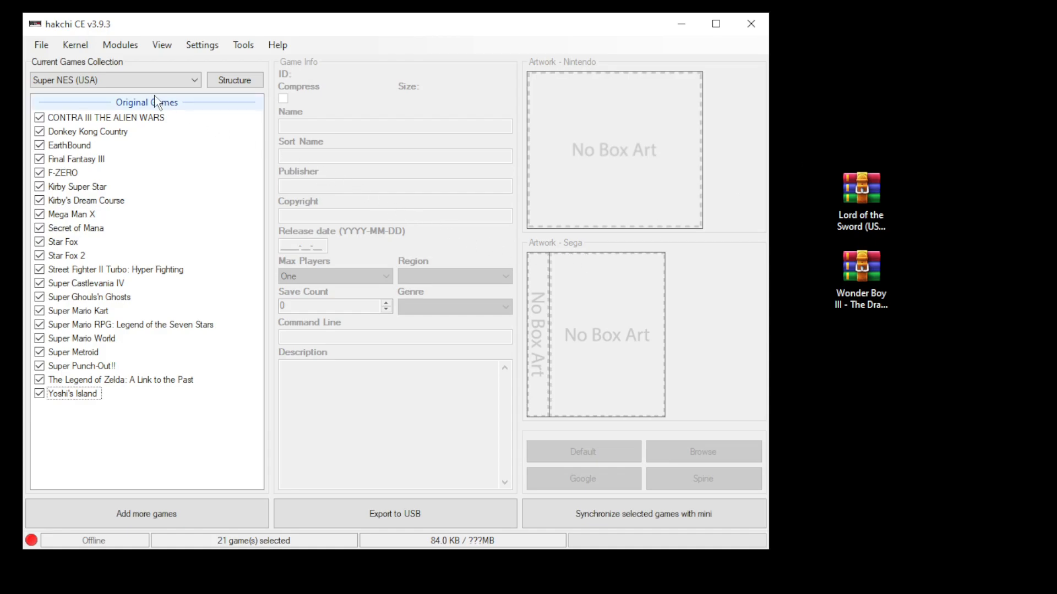
# Step: Flash the custom kernel onto the mini through Kernel > Install / Repair, confirming Yes
pyautogui.click(75, 45)
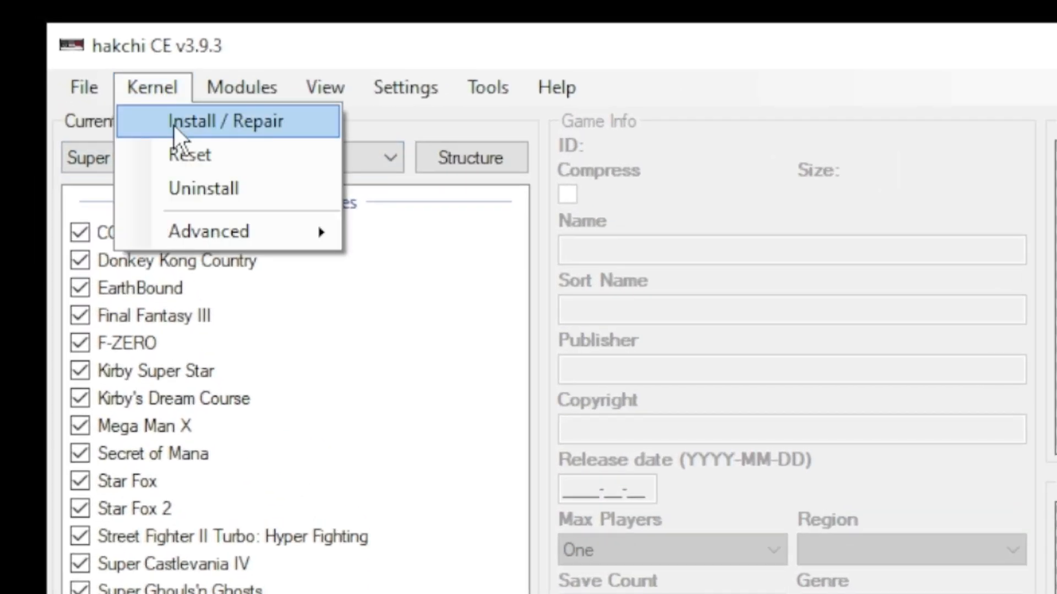
pyautogui.click(222, 121)
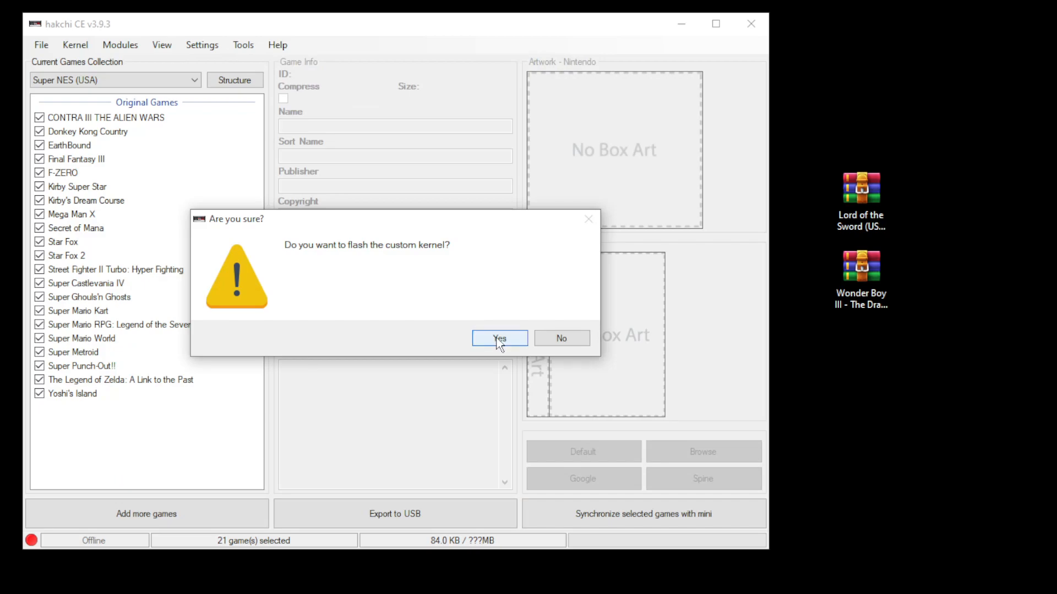
pyautogui.click(499, 337)
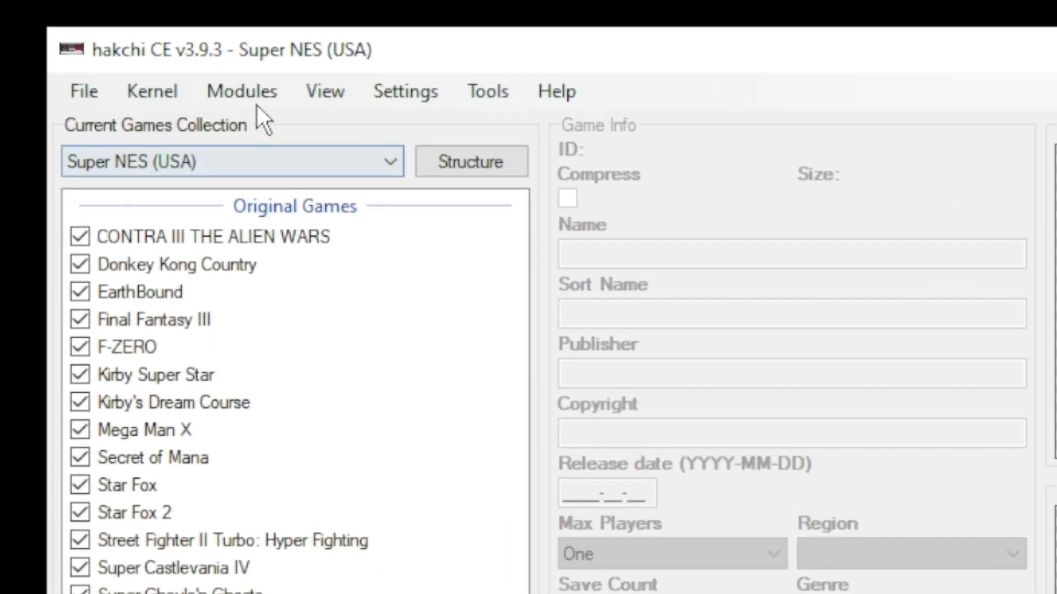
# Step: Open KMFD's Mod Hub and select RetroArch 1.9.10 Ozone on the RetroArch tab
pyautogui.click(240, 90)
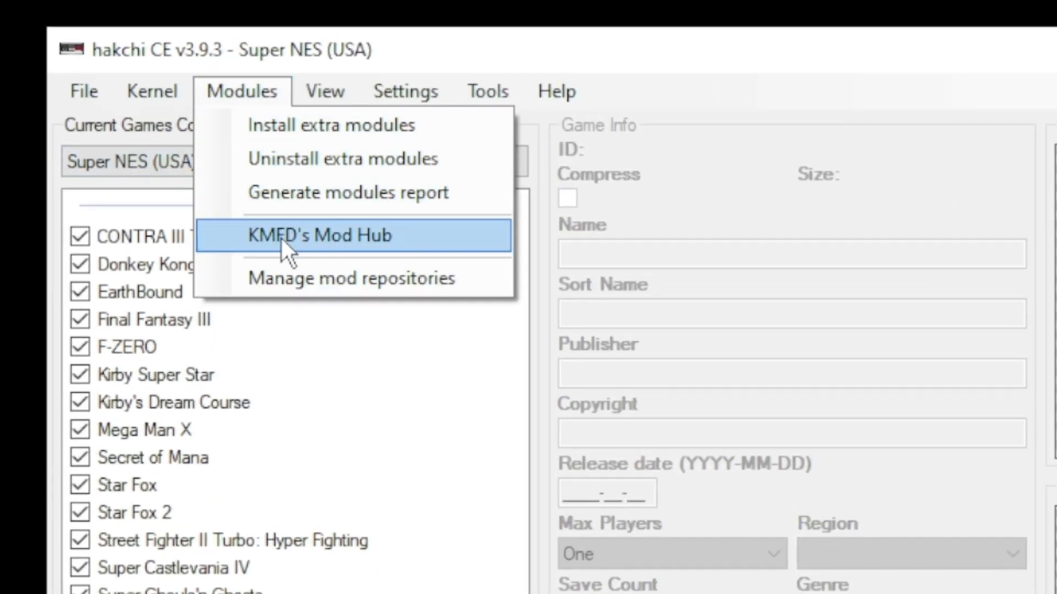
pyautogui.click(322, 235)
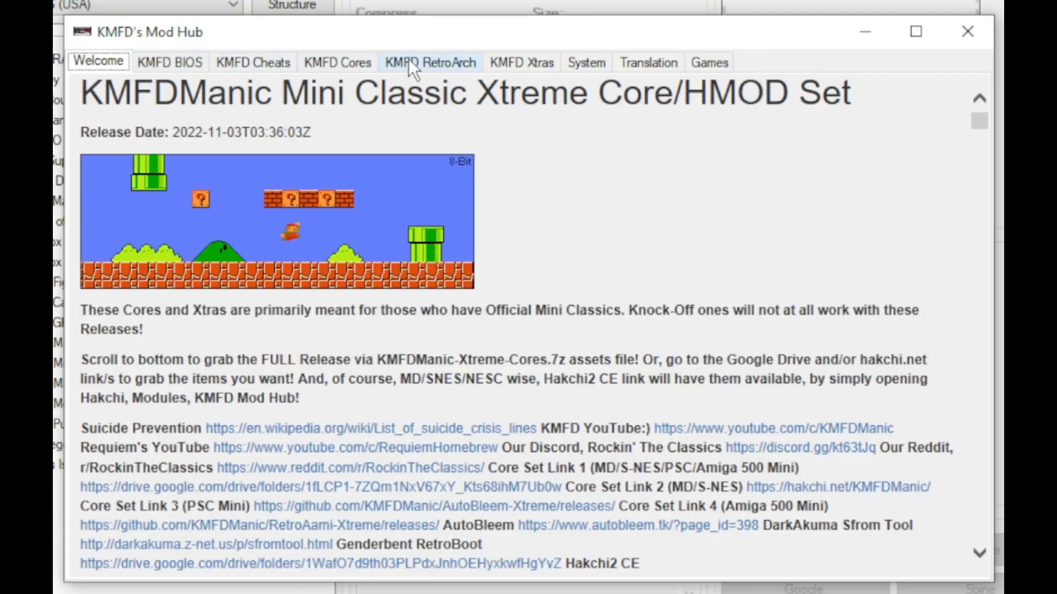
pyautogui.click(430, 62)
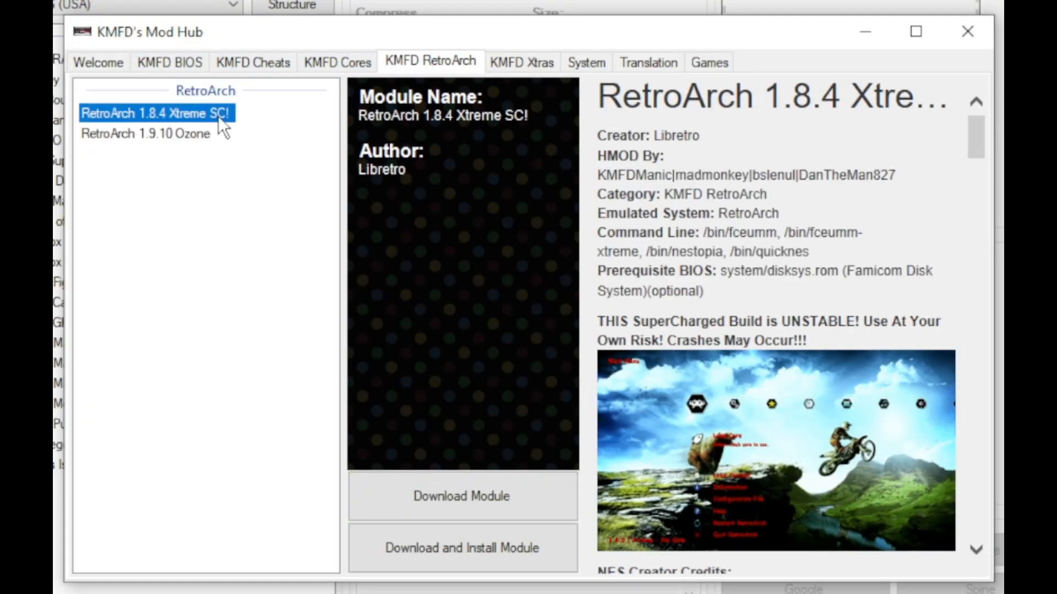
pyautogui.click(146, 133)
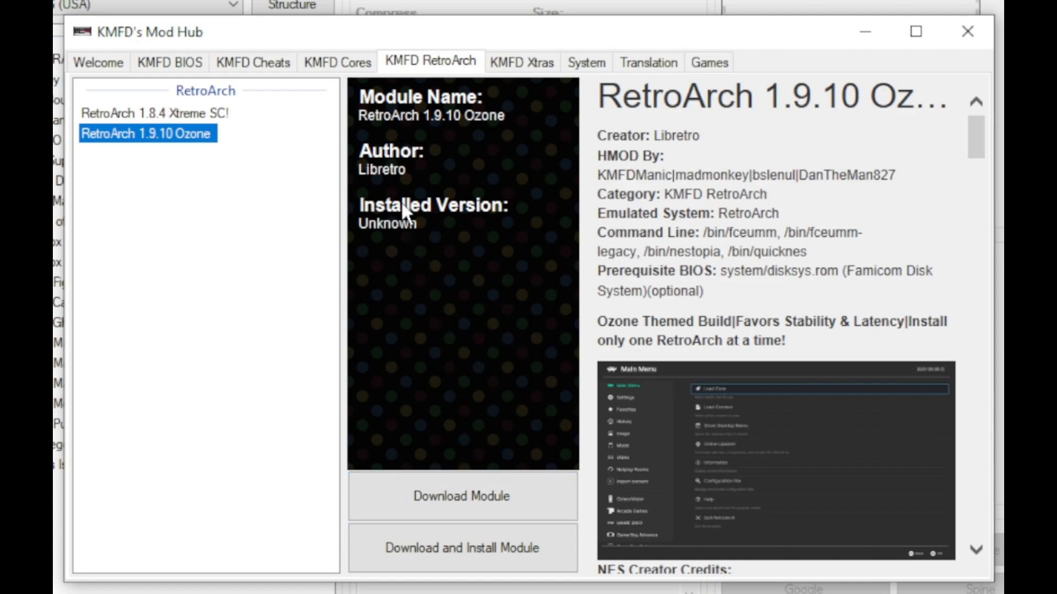
# Step: Select the Genesis Xtreme GX core on the KMFD Cores tab
pyautogui.click(337, 62)
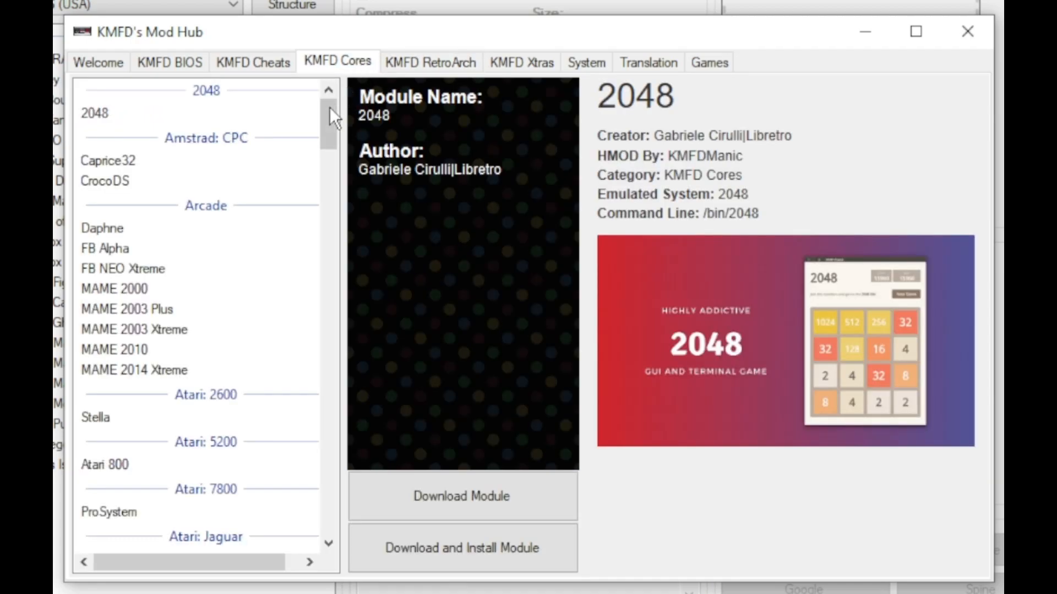
pyautogui.moveTo(329, 135); pyautogui.dragTo(329, 195)
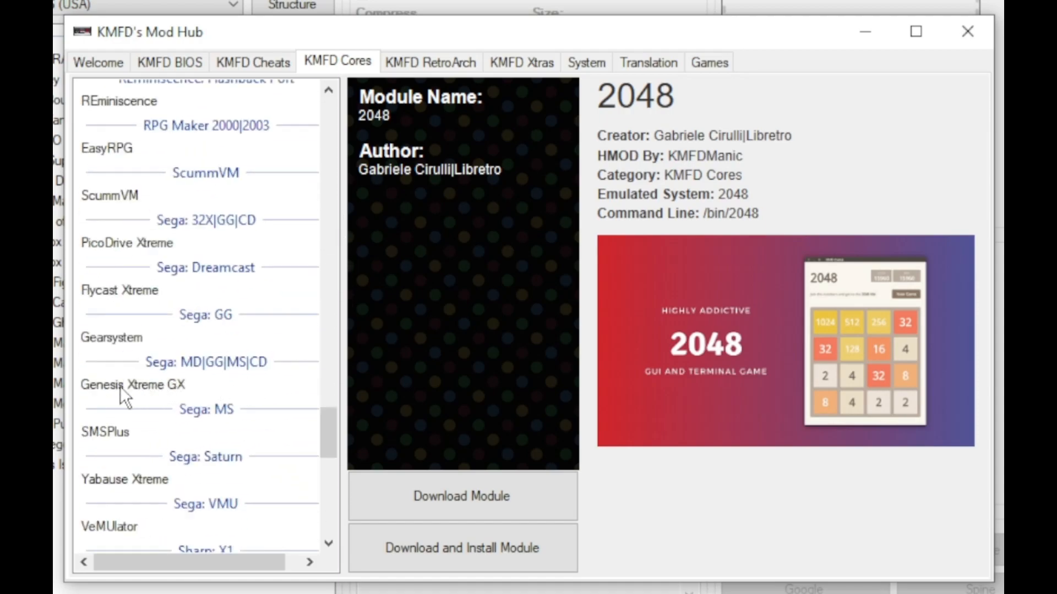
pyautogui.click(135, 385)
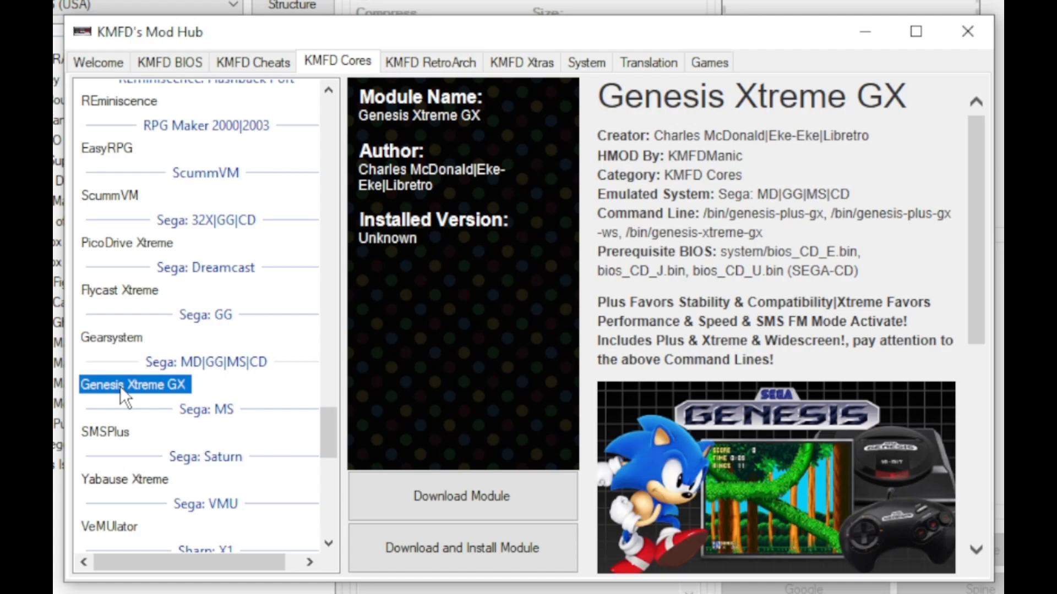
pyautogui.moveTo(386, 497)
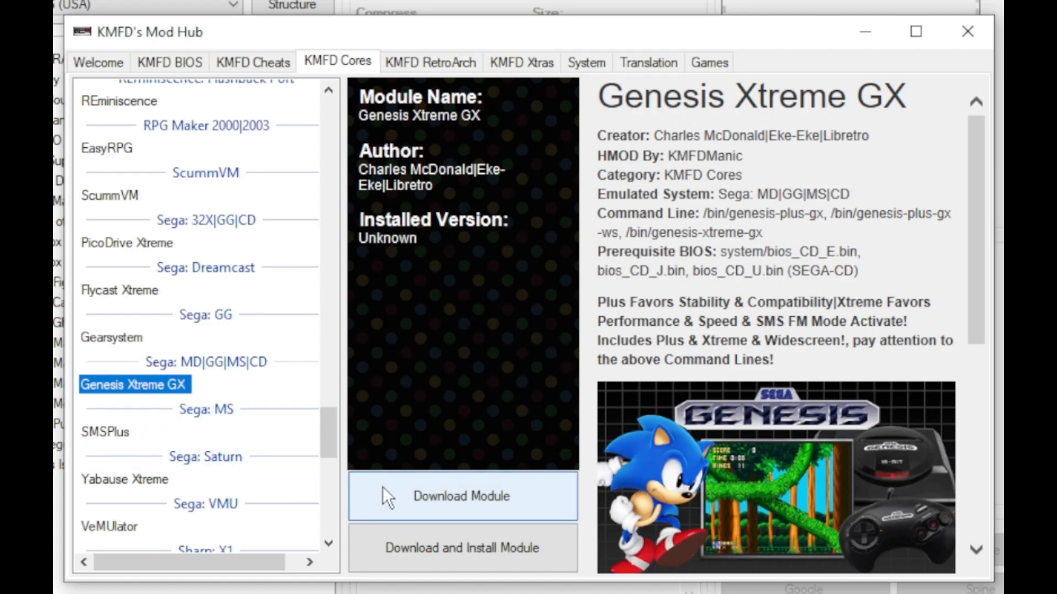
# Step: Download Genesis Xtreme GX, then install it and RetroArch 1.9.10 Ozone as extra modules
pyautogui.click(967, 32)
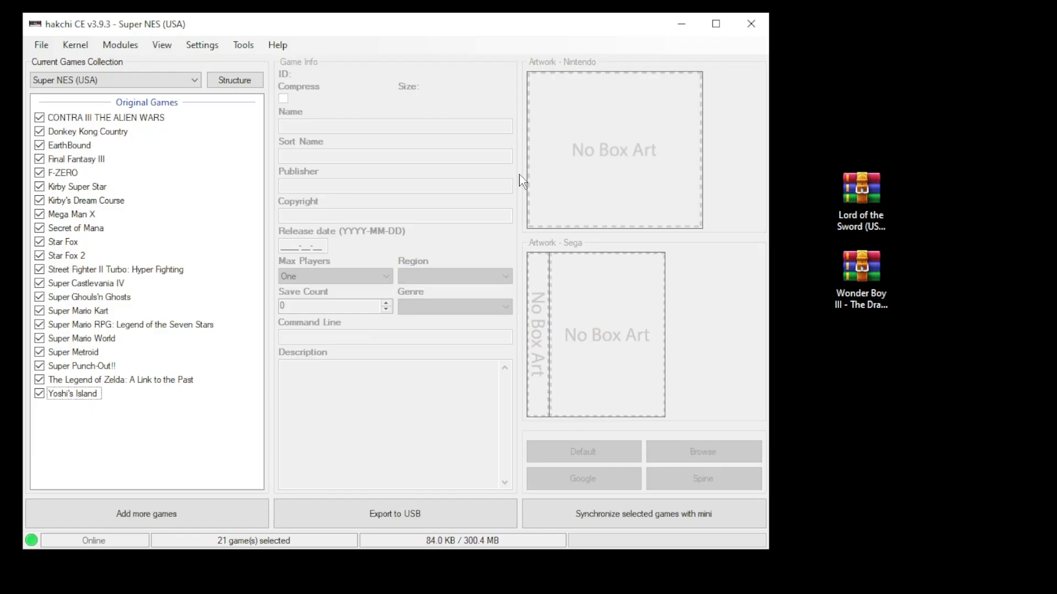
pyautogui.click(120, 44)
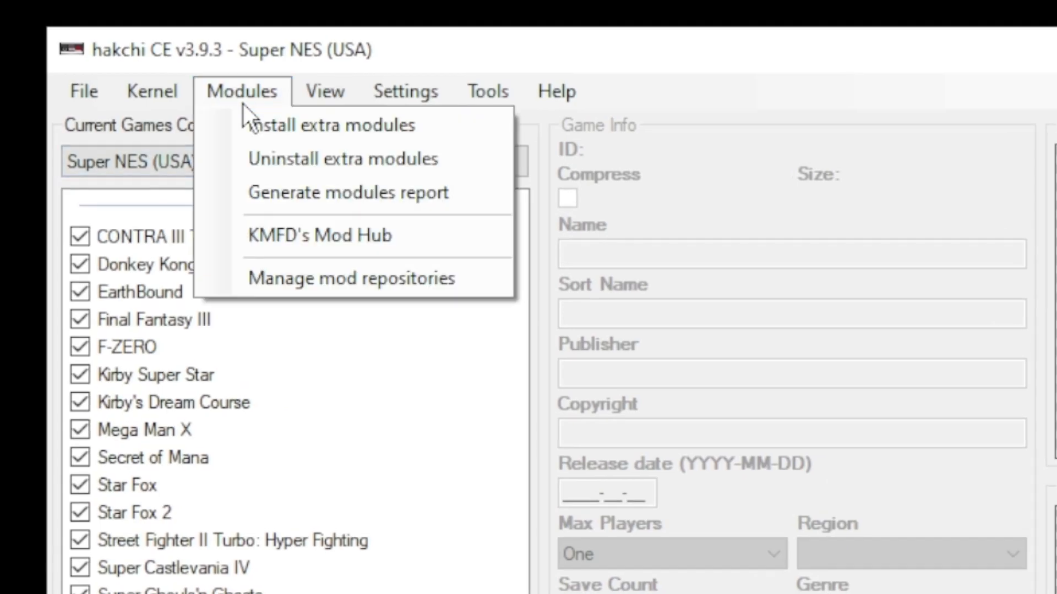
pyautogui.moveTo(330, 125)
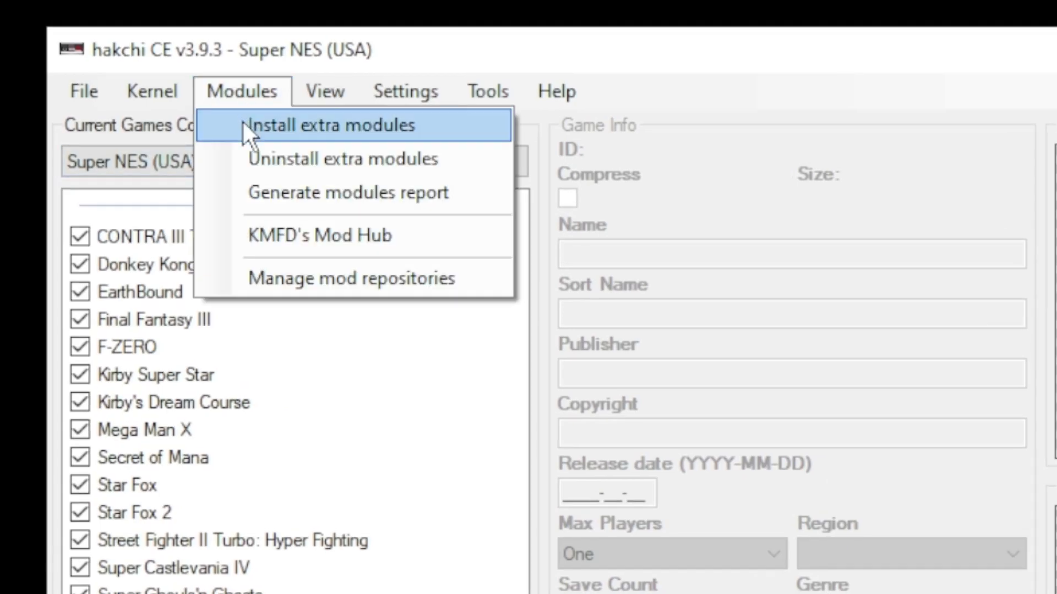
pyautogui.click(327, 126)
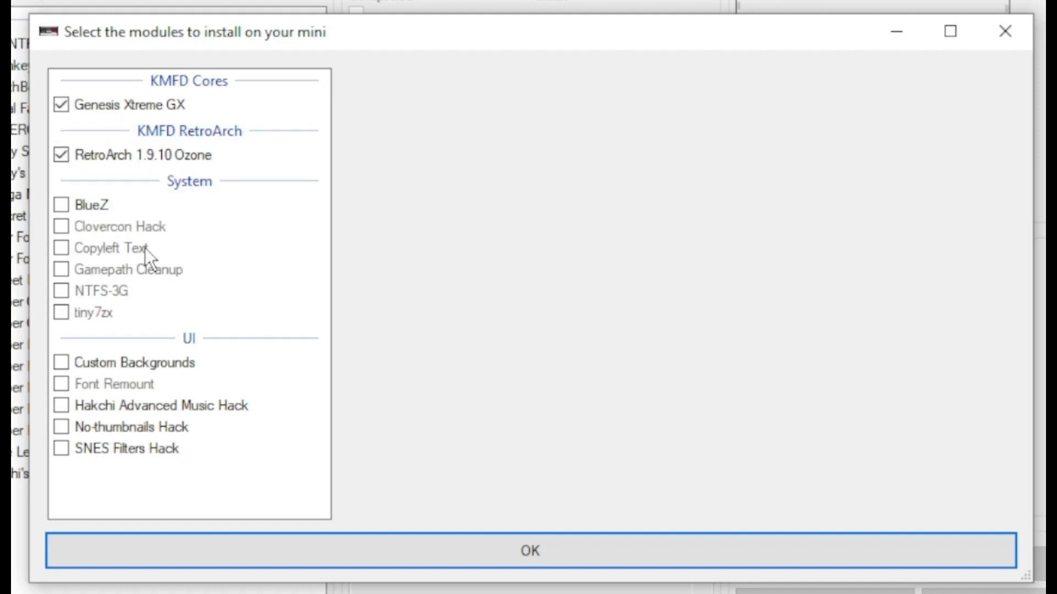
pyautogui.click(529, 550)
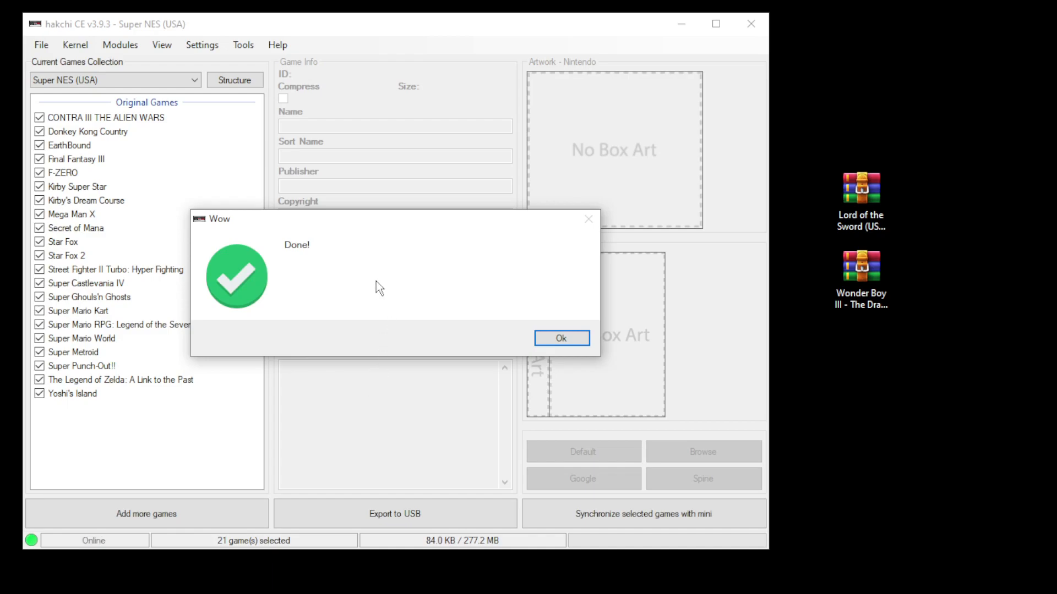
pyautogui.click(560, 337)
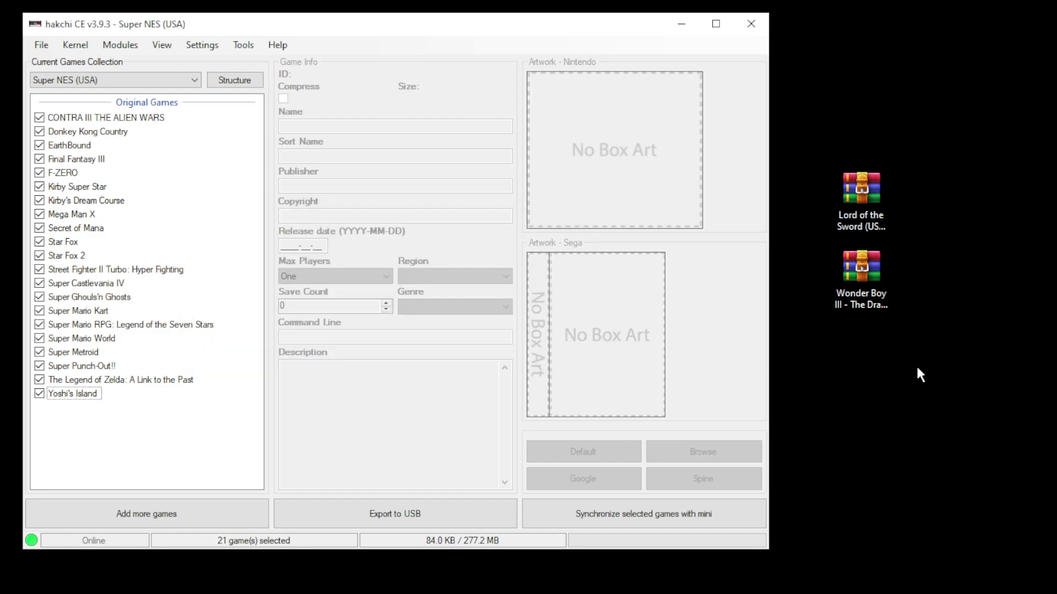
# Step: Add the Lord of the Sword and Wonder Boy III archives, then open the Help menu
pyautogui.click(861, 189)
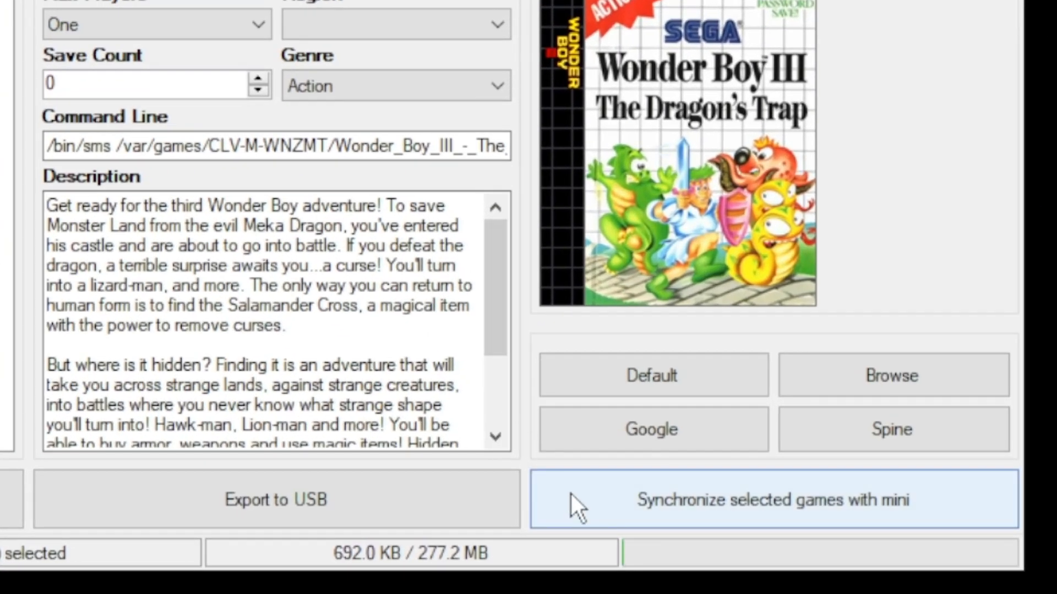
pyautogui.moveTo(438, 502)
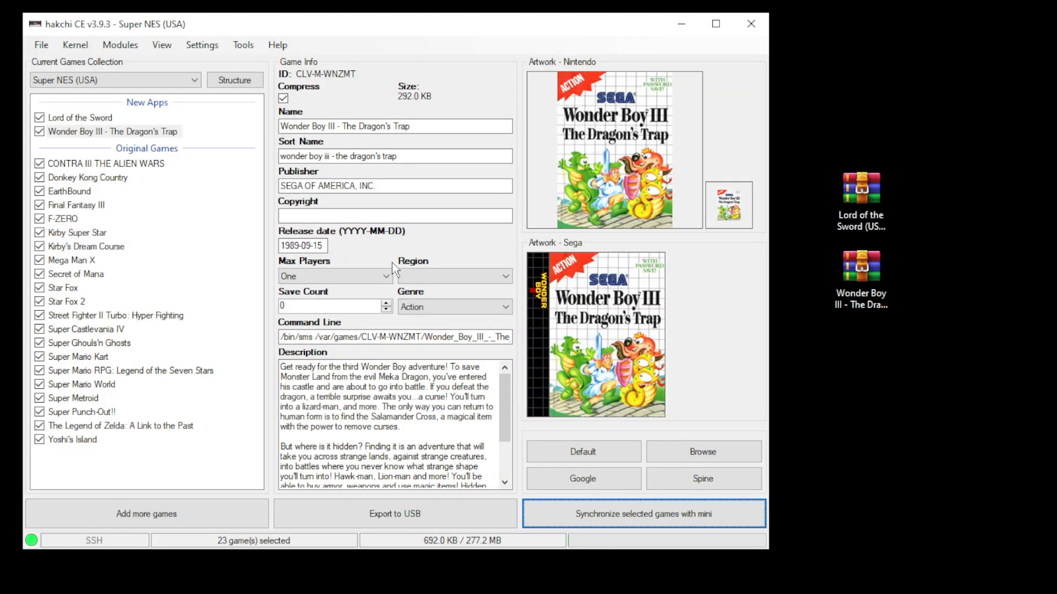
pyautogui.click(277, 45)
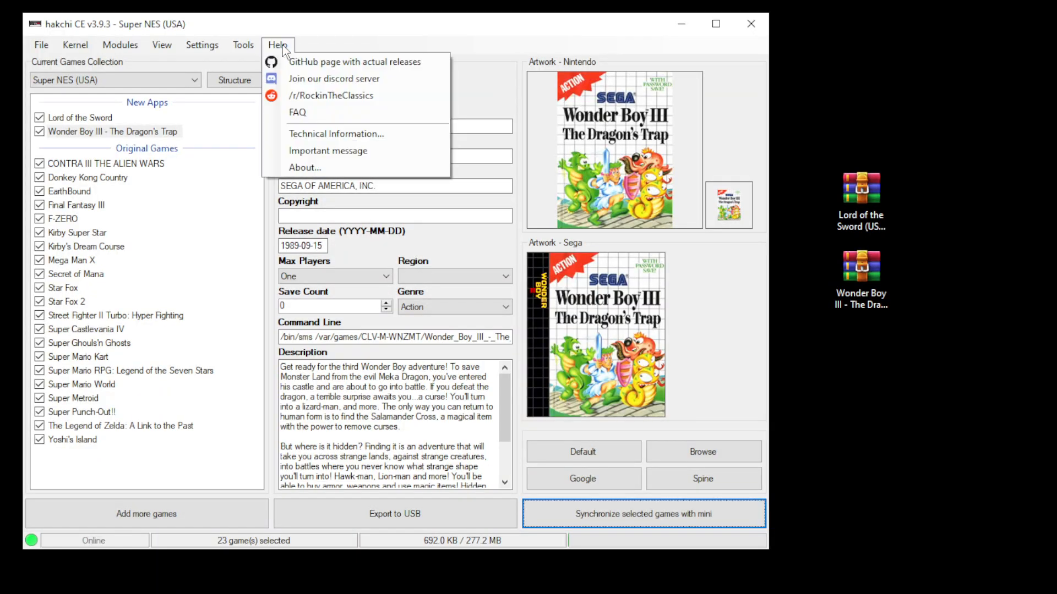
pyautogui.moveTo(369, 96)
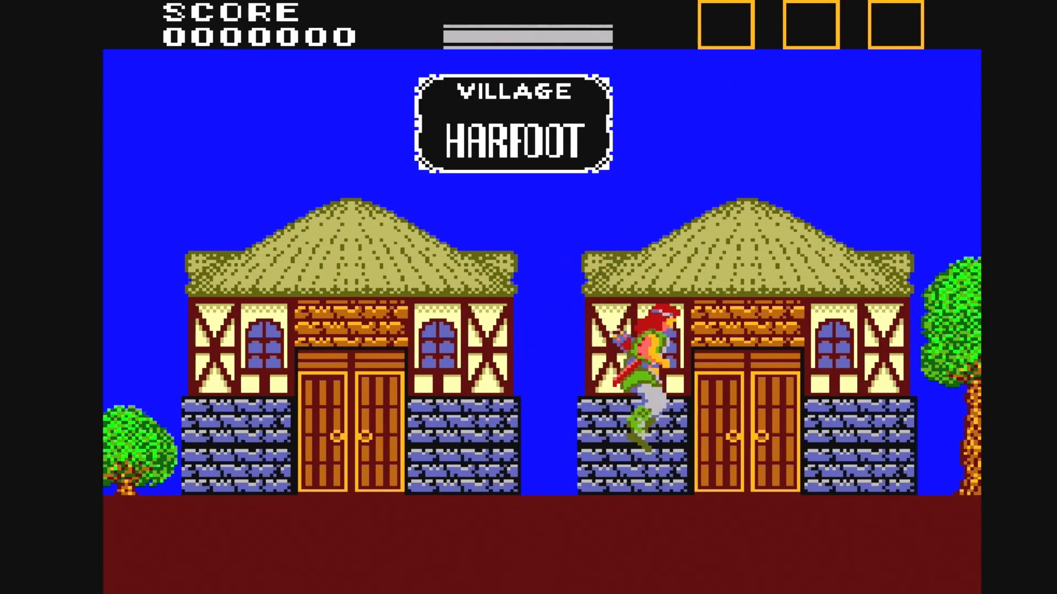
# Step: Play Lord of the Sword in the village of Harfoot on the SNES Classic
pyautogui.hscroll(3)
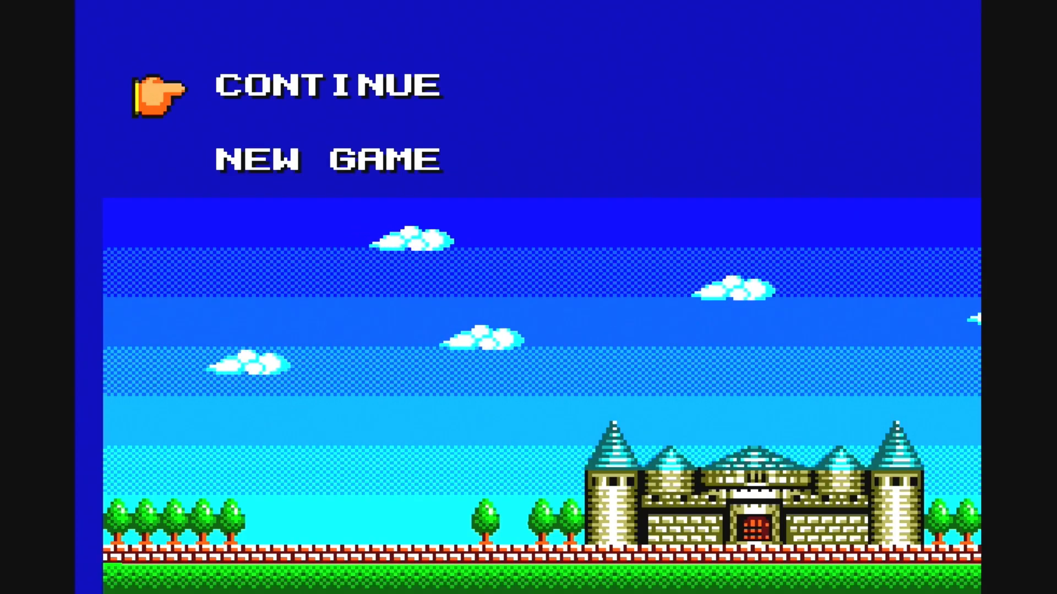
# Step: Move the Wonder Boy III start menu pointer from Continue to New Game
pyautogui.press('Down')
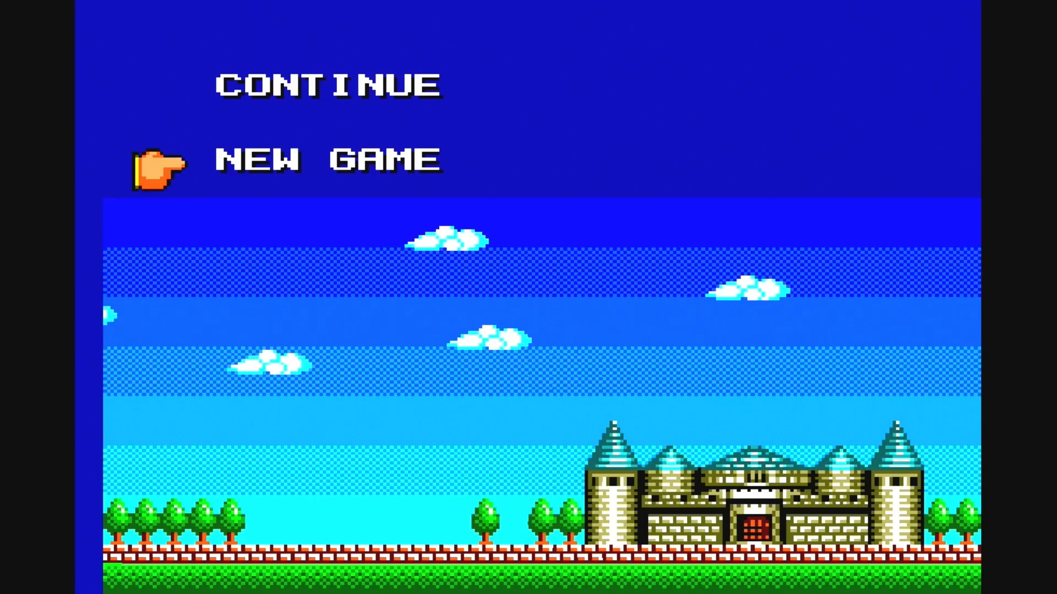